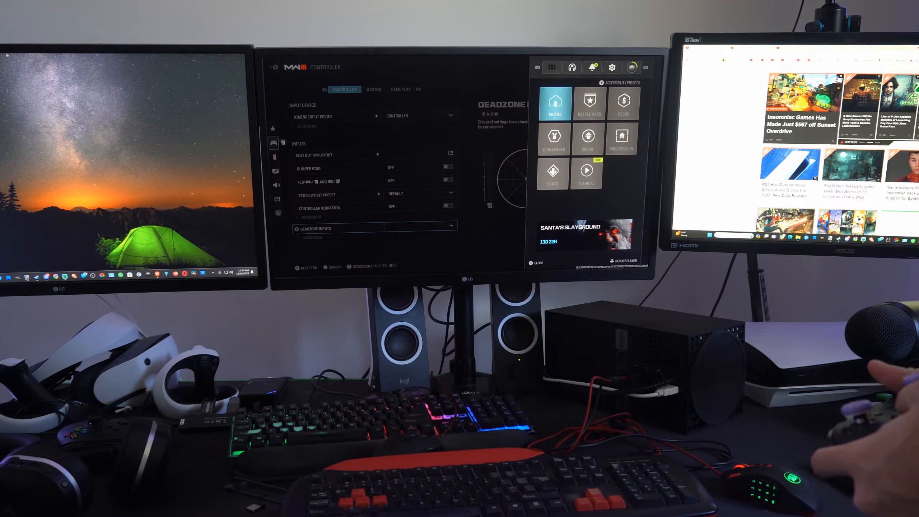
In Keyboard & Mouse settings, change Aiming Input Device from Controller to Mouse
{"action": "left_click", "coordinate": [612, 66]}
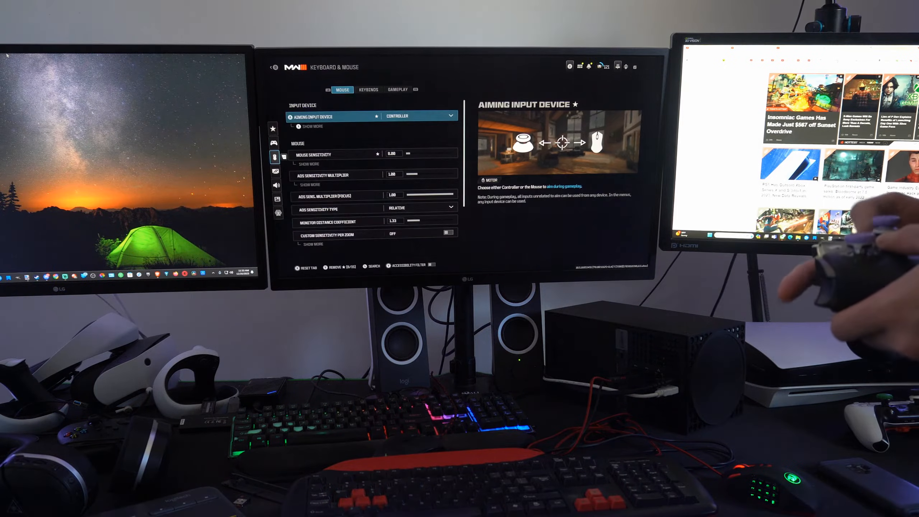
{"action": "left_click", "coordinate": [415, 115]}
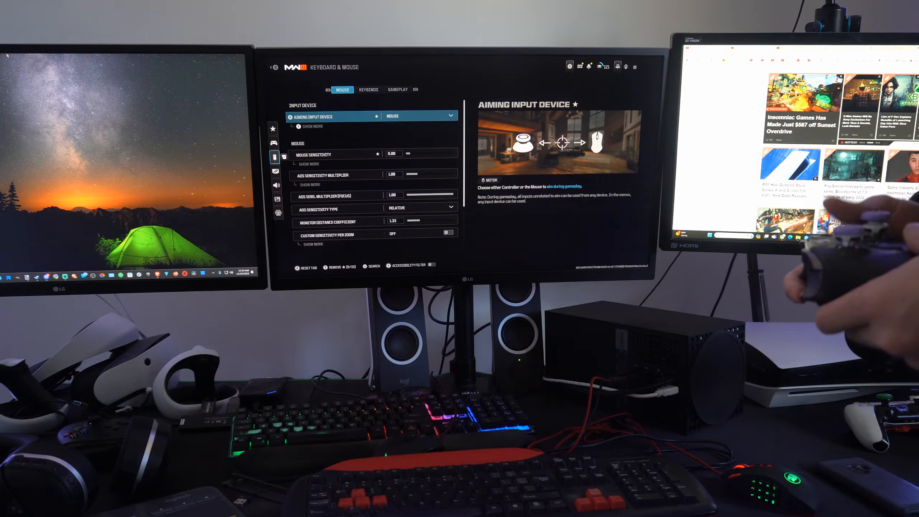